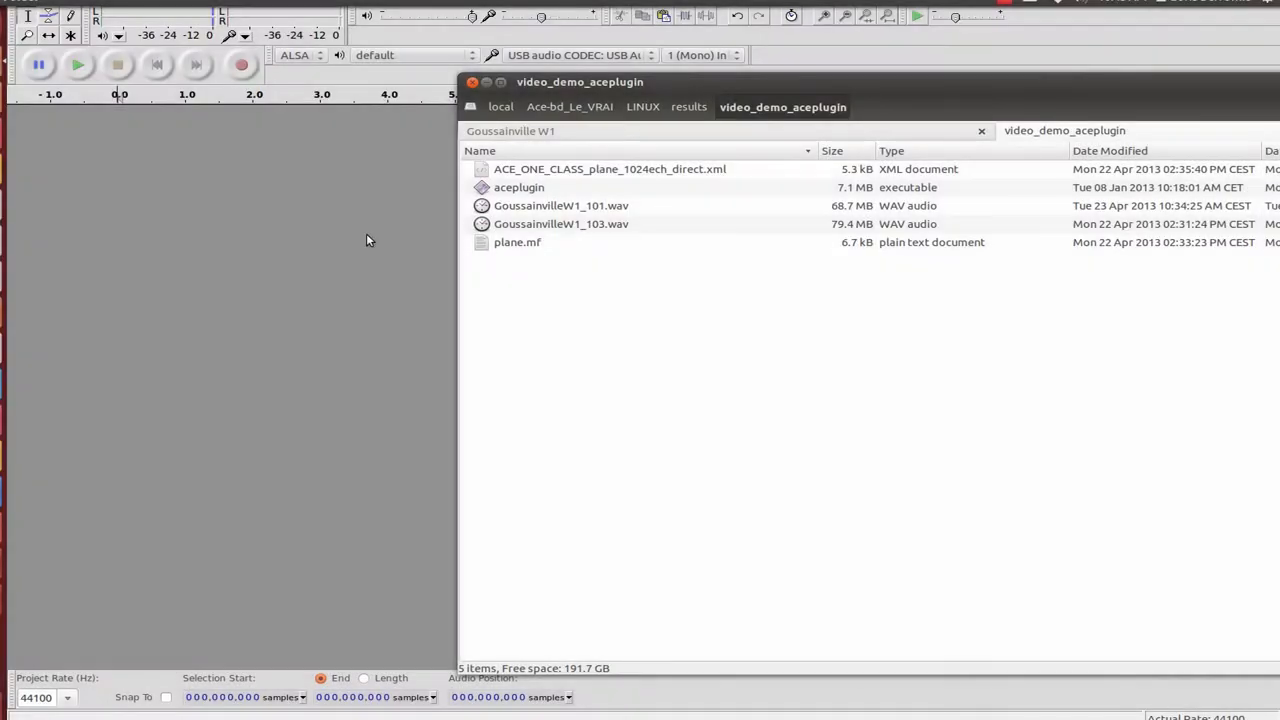
mouse_move(352, 238)
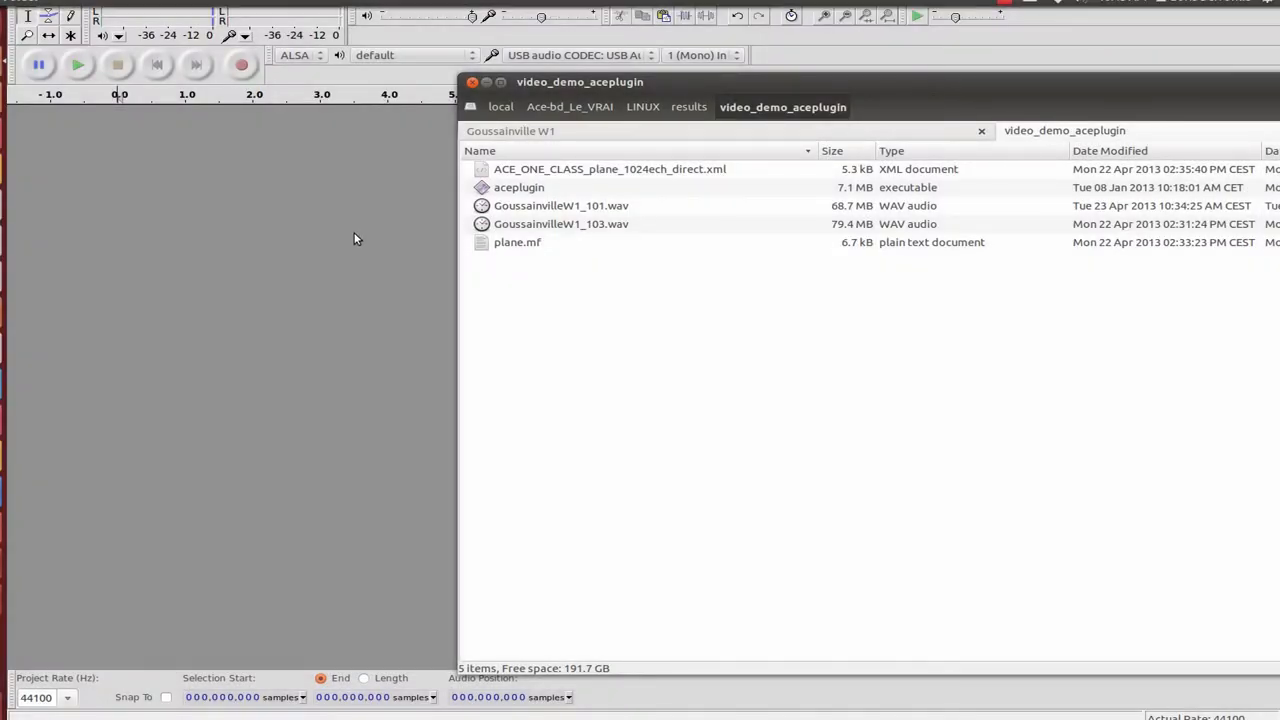
mouse_move(352, 240)
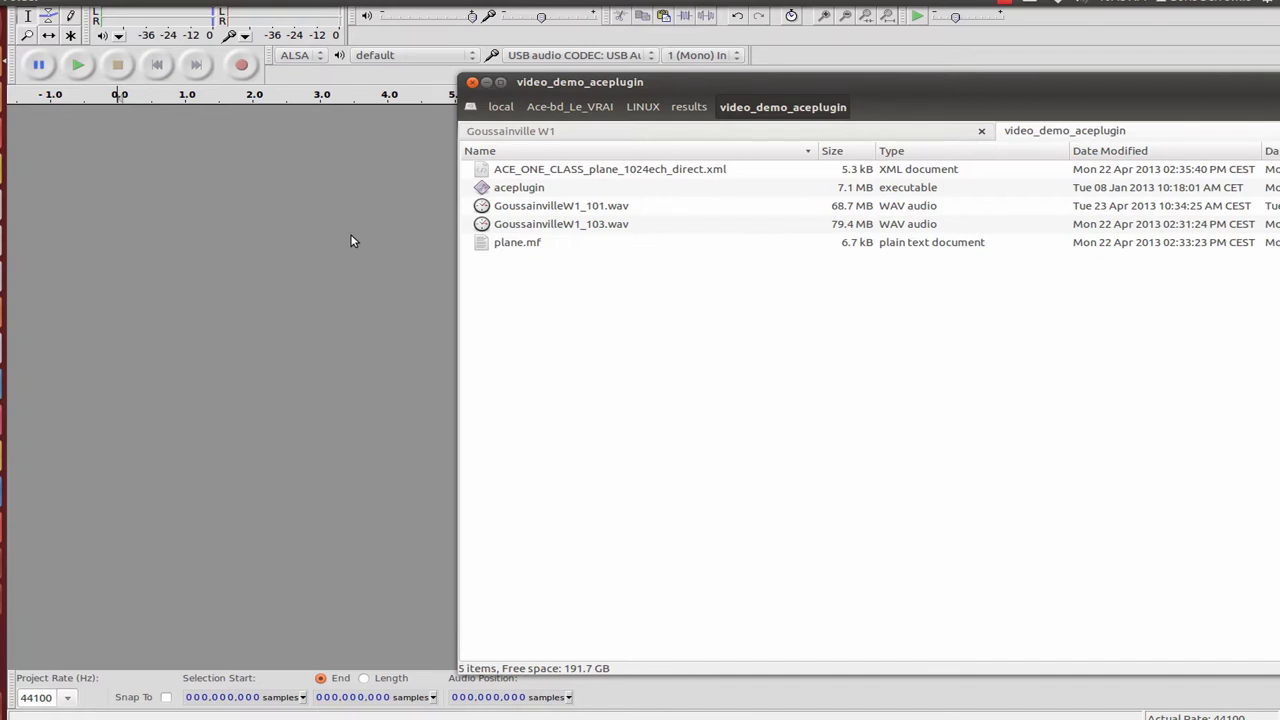
mouse_move(688, 314)
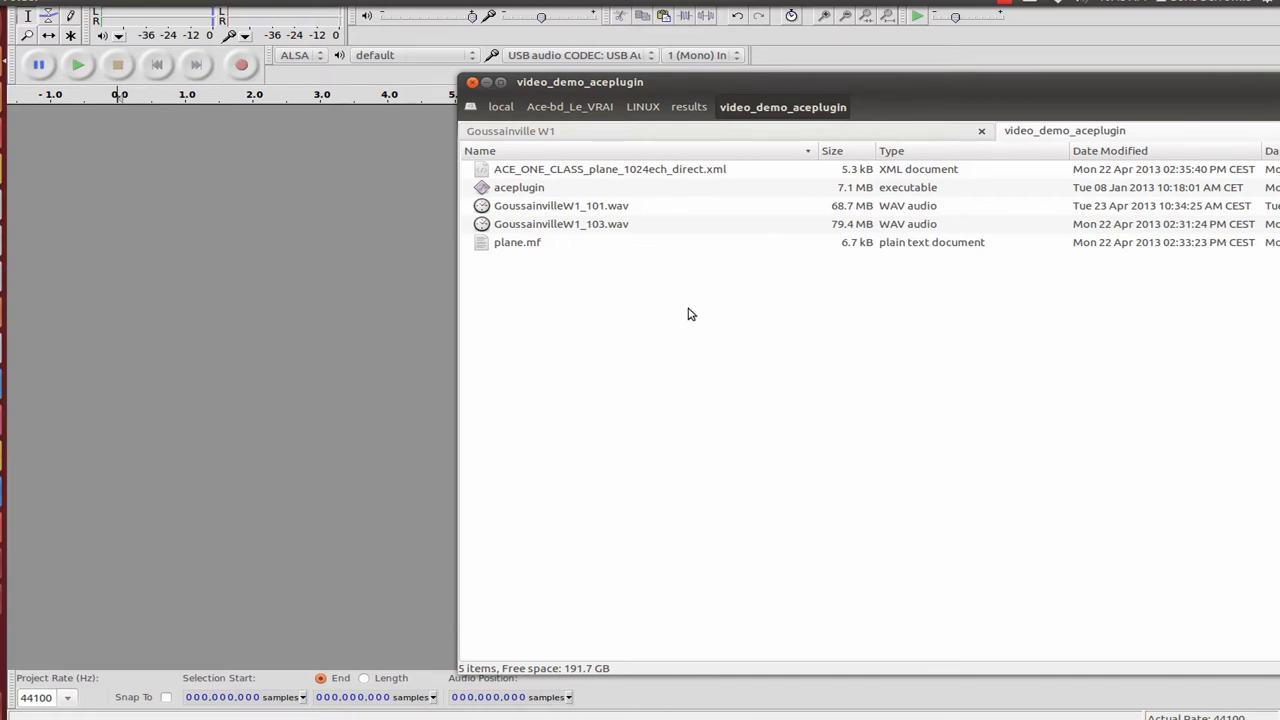
Load GoussainvilleW1_103 in Audacity, label the loud burst 'plane' and start exporting the labels.
click(560, 224)
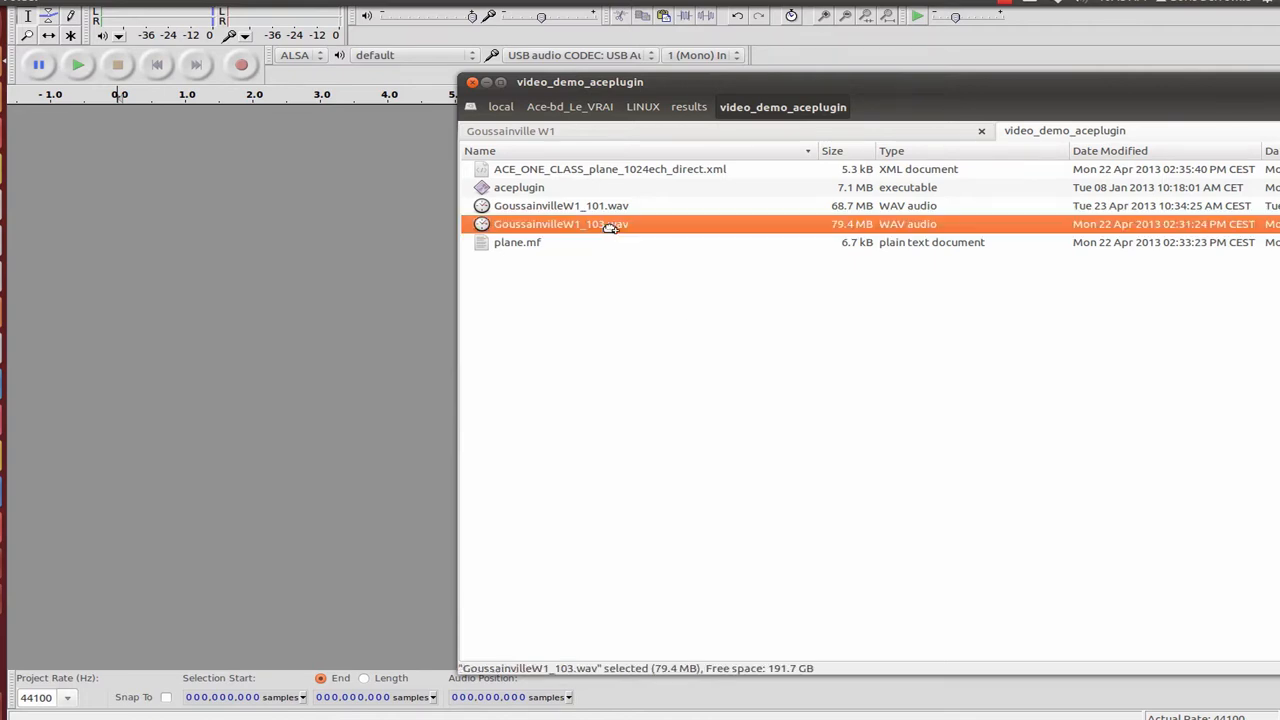
double_click(560, 224)
text(p)
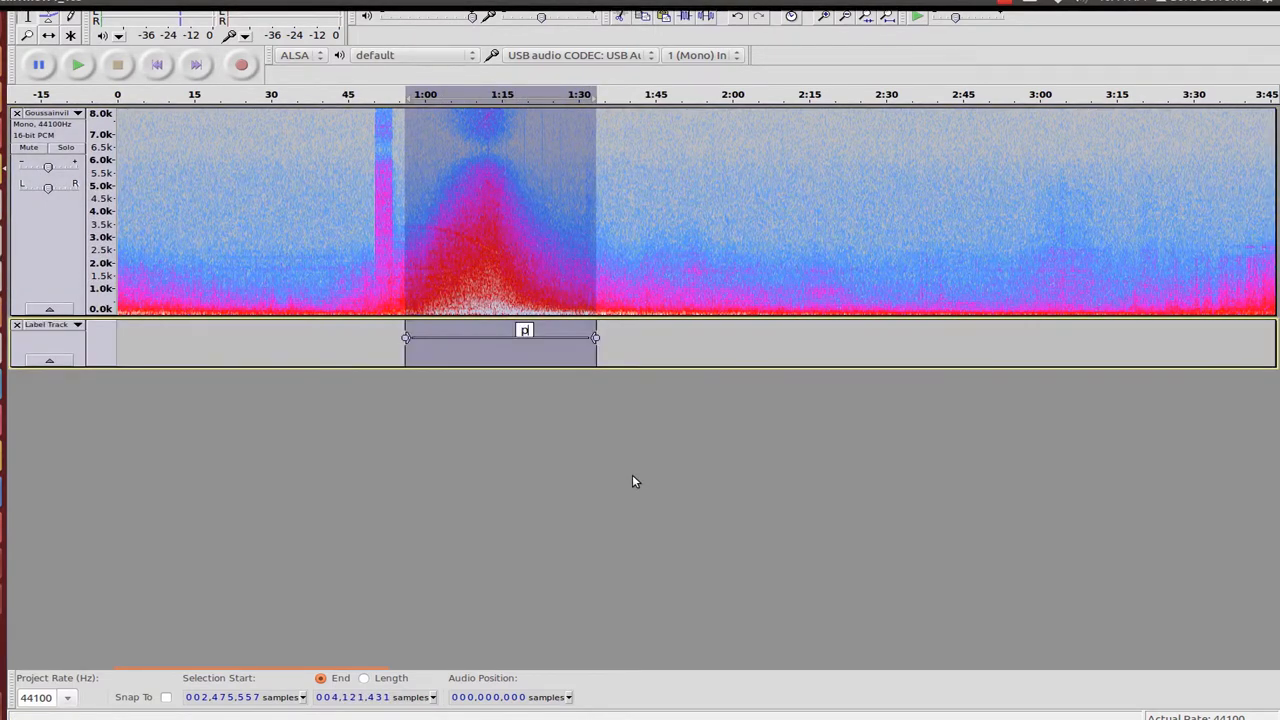
text(lane)
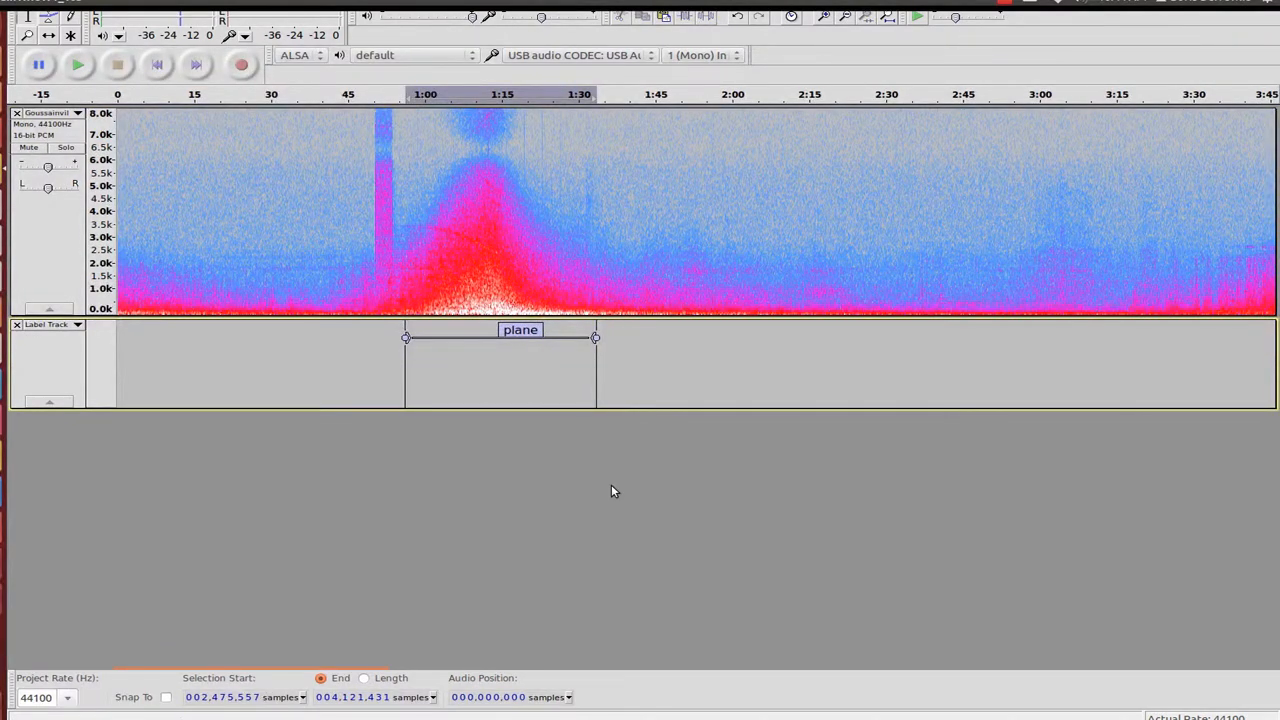
click(20, 4)
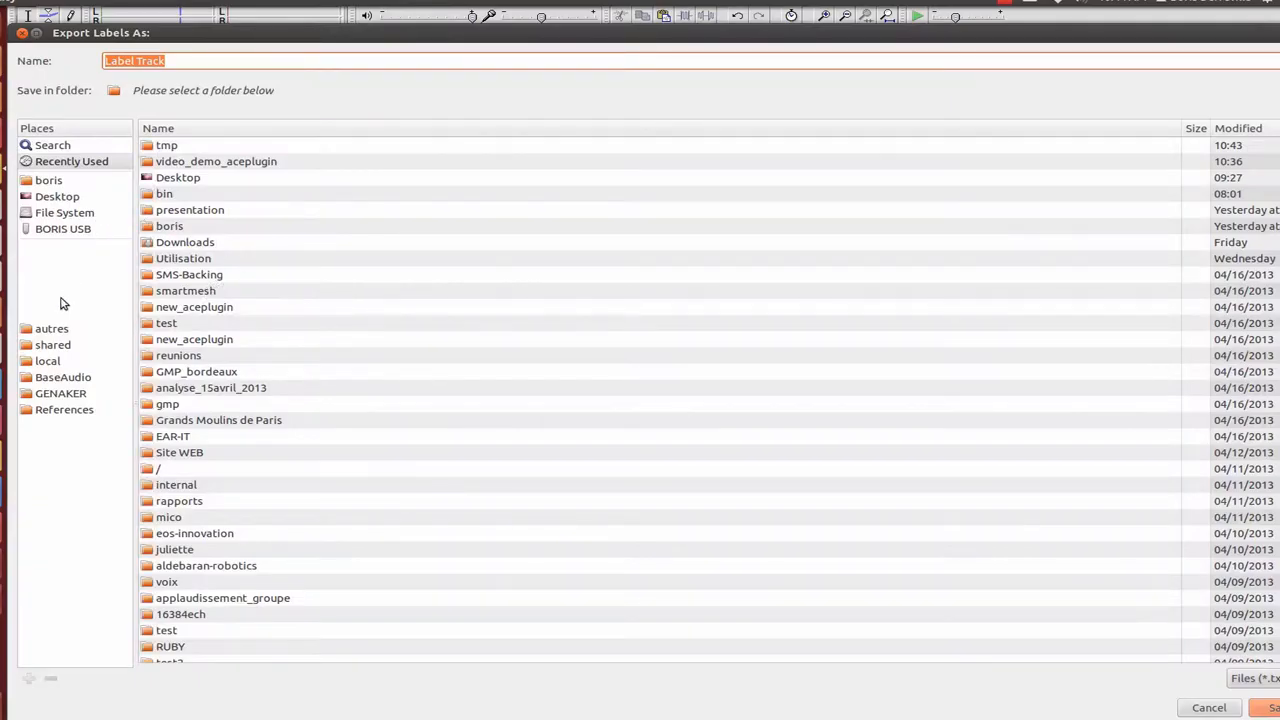
Save the labels as plane.txt in local/.../results/video_demo_aceplugin.
click(48, 360)
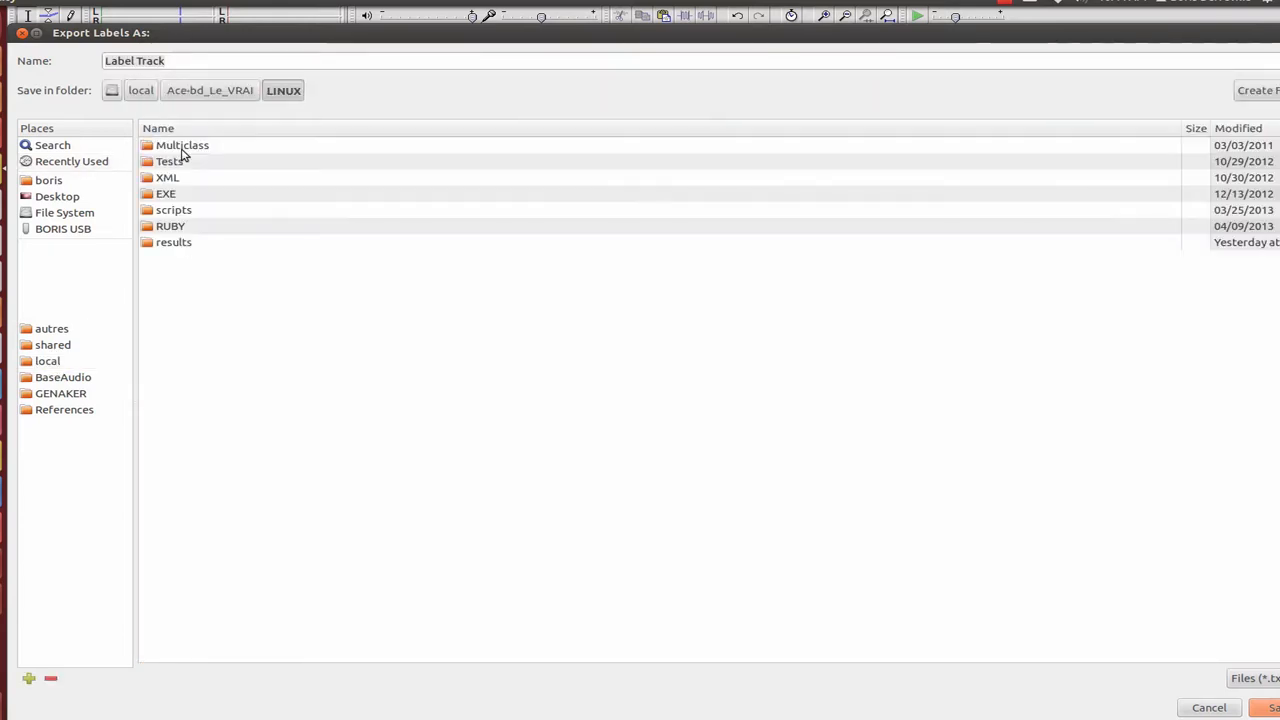
double_click(172, 242)
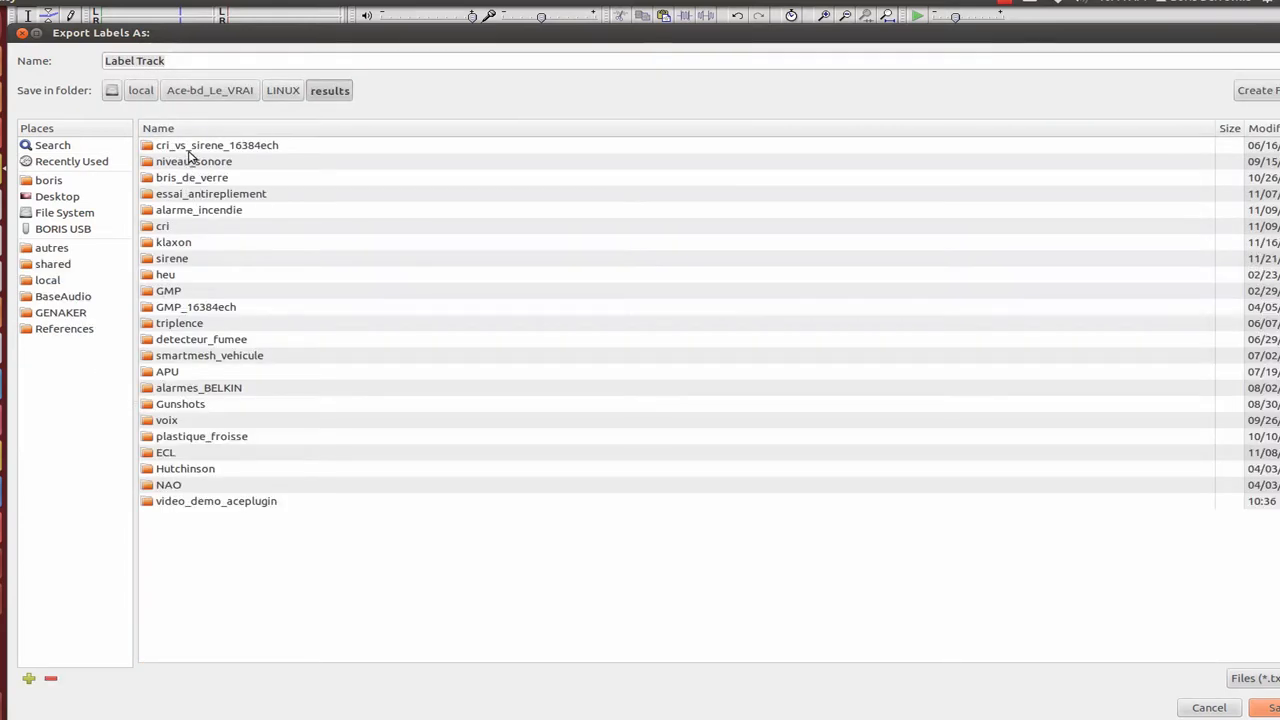
double_click(216, 500)
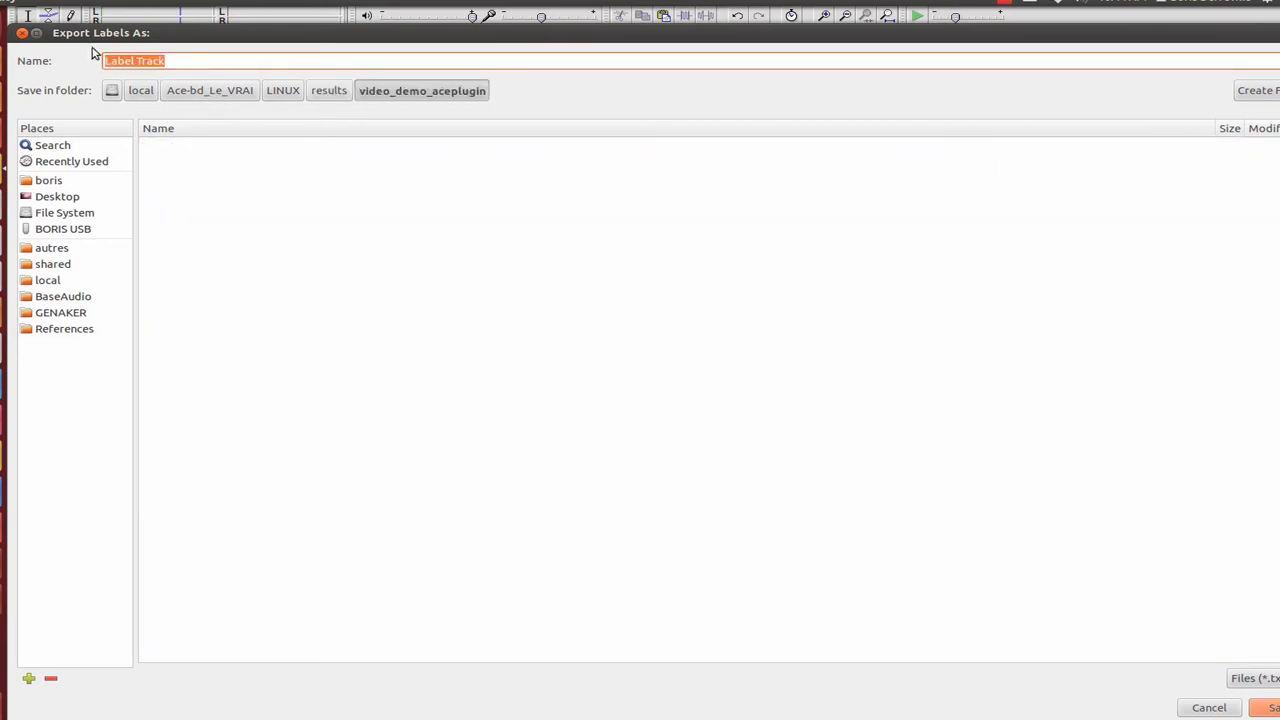
text(plane.tx)
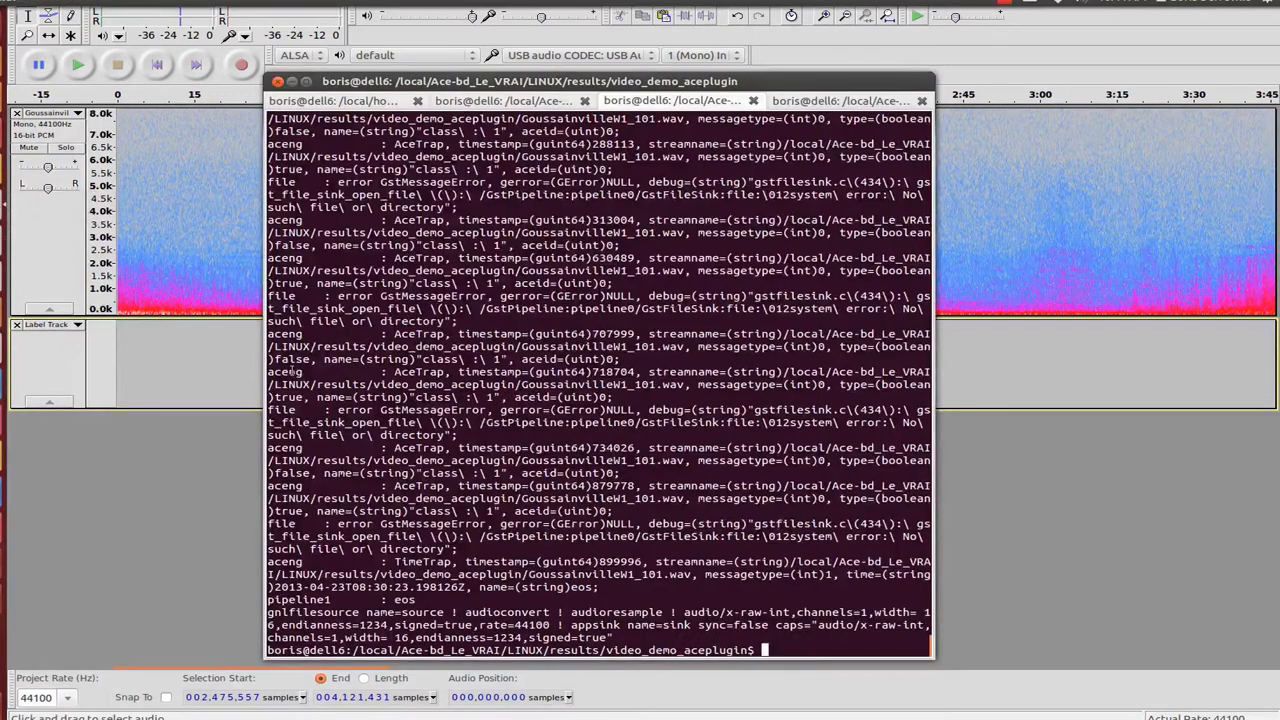
Clear the terminal and run ./aceplugin -tr -x ACE_ONE_CLASS_plane_1024ech_direct.xml with plane.txt to train the detector.
text(clear)
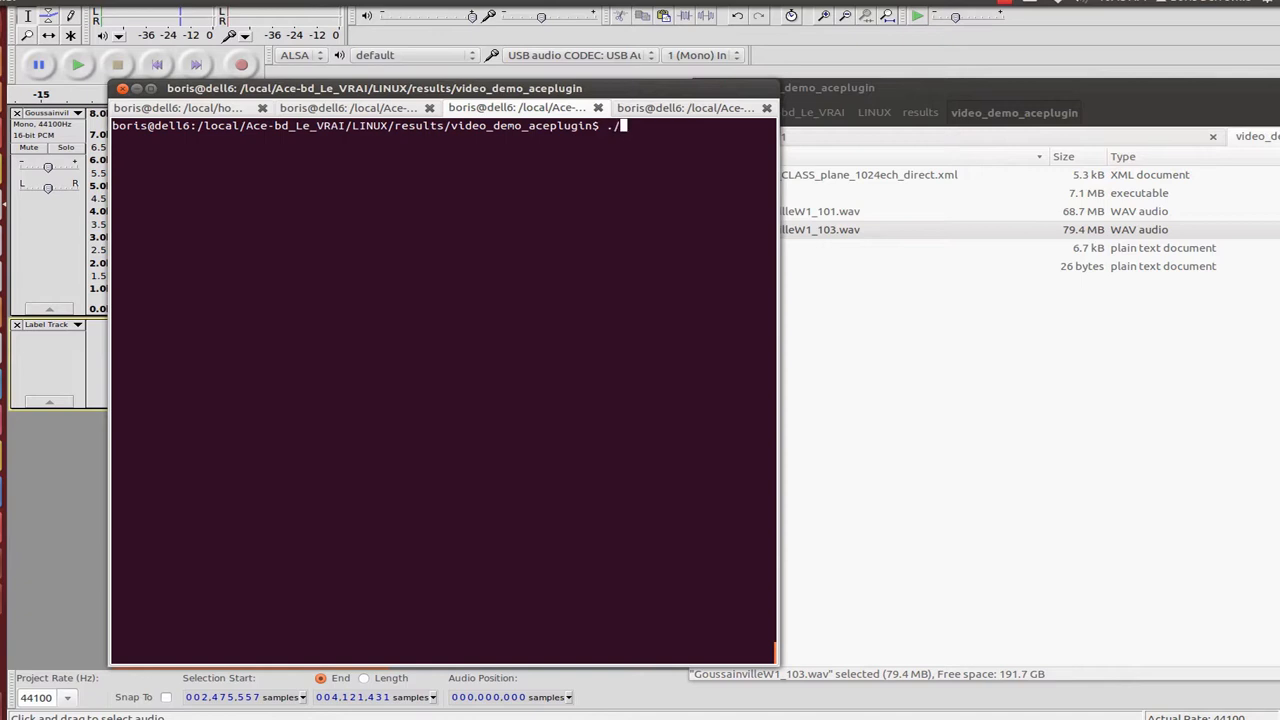
text(aceplugin -tr)
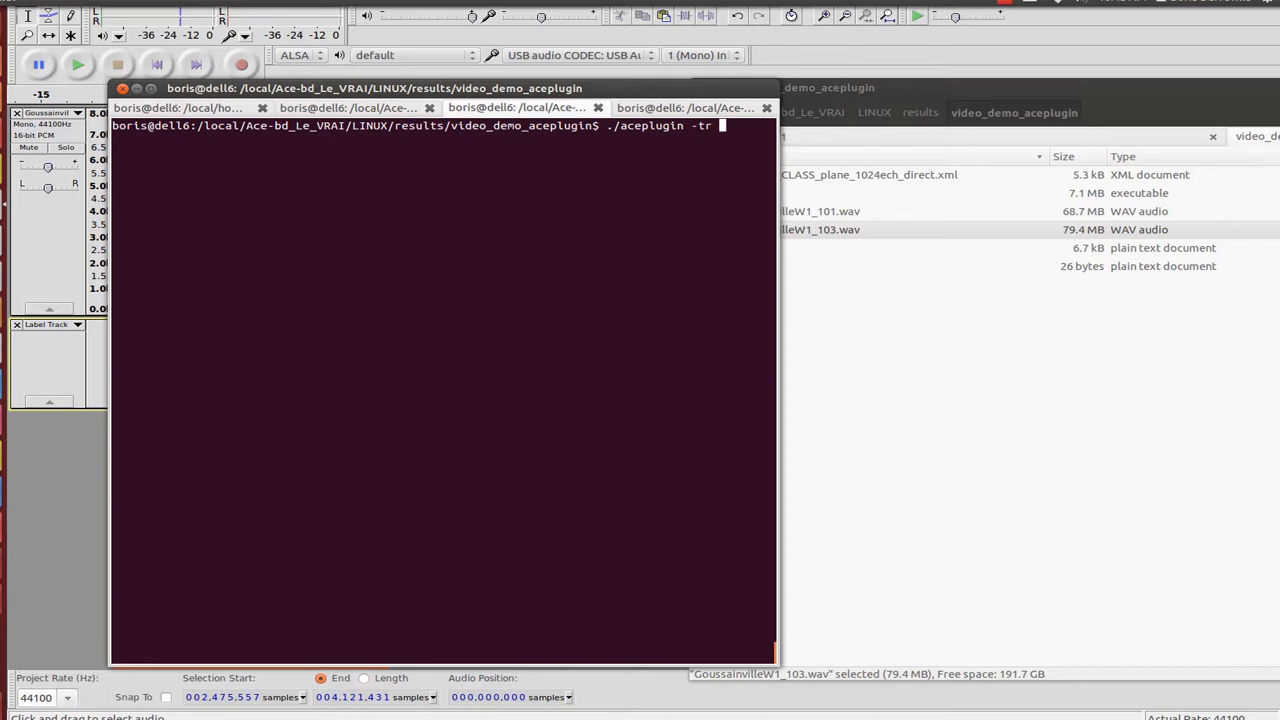
text(-x)
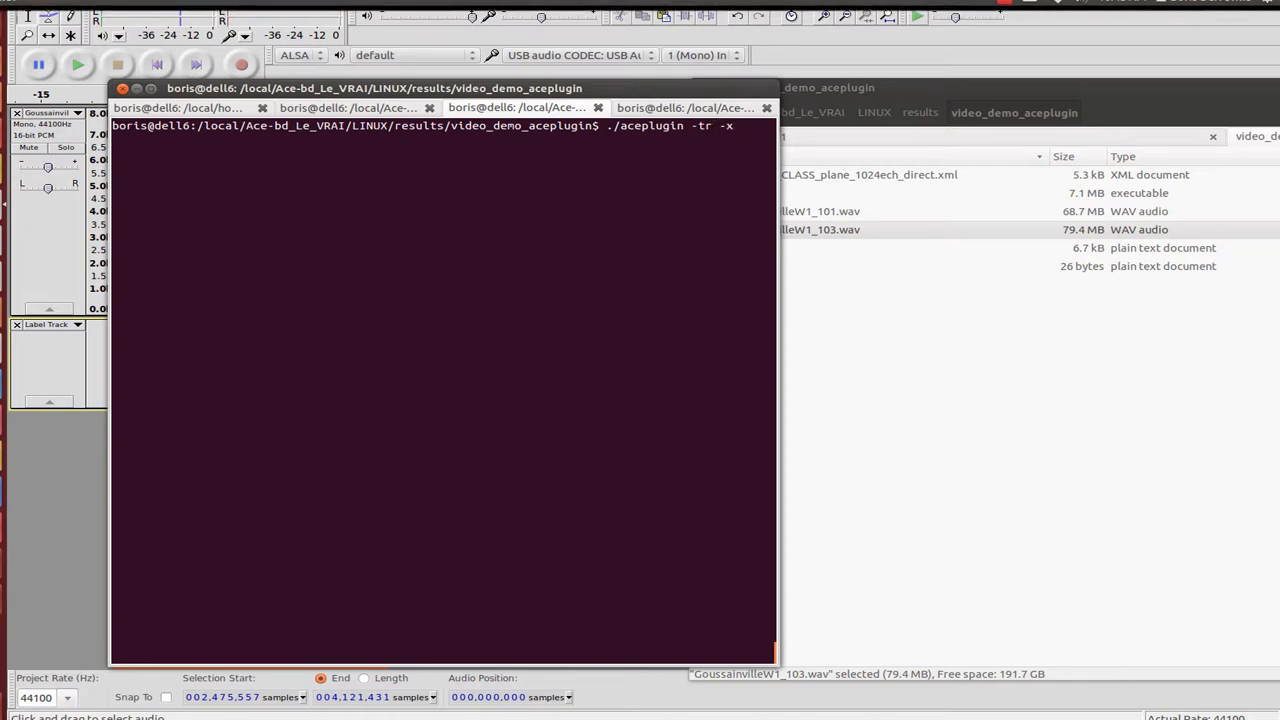
text(ACE_ONE_CLASS_plane_1024ech_direct.xml)
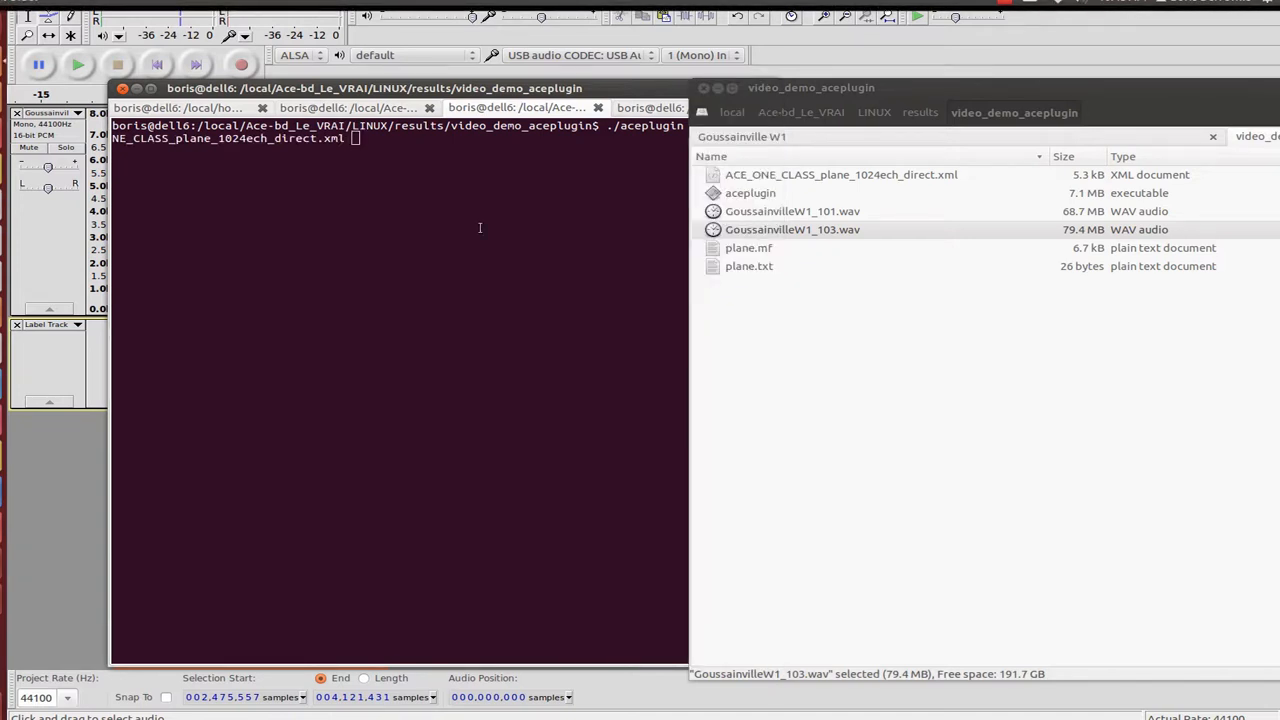
text(-tr -x ACE_ONE_CLASS_plane_1024ech_direct.xml pla)
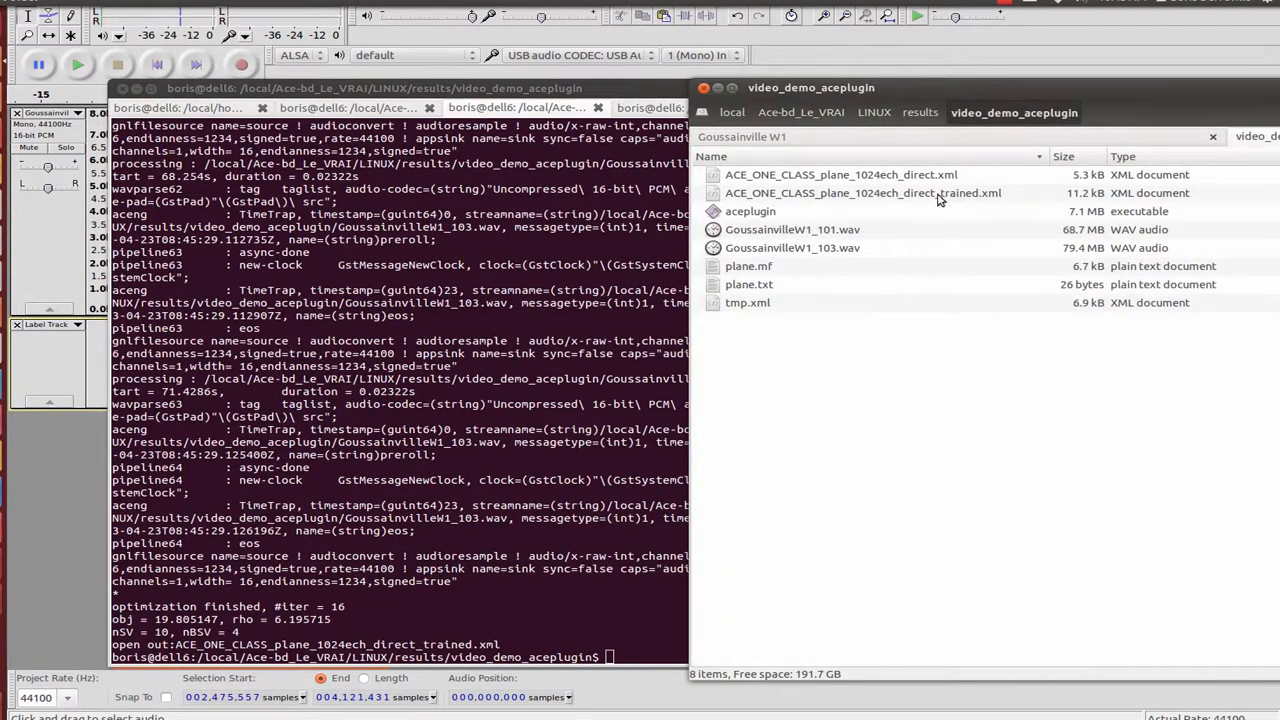
Run ./aceplugin with the trained plane XML on GoussainvilleW1_103.wav to detect 'class : 1' events.
click(860, 192)
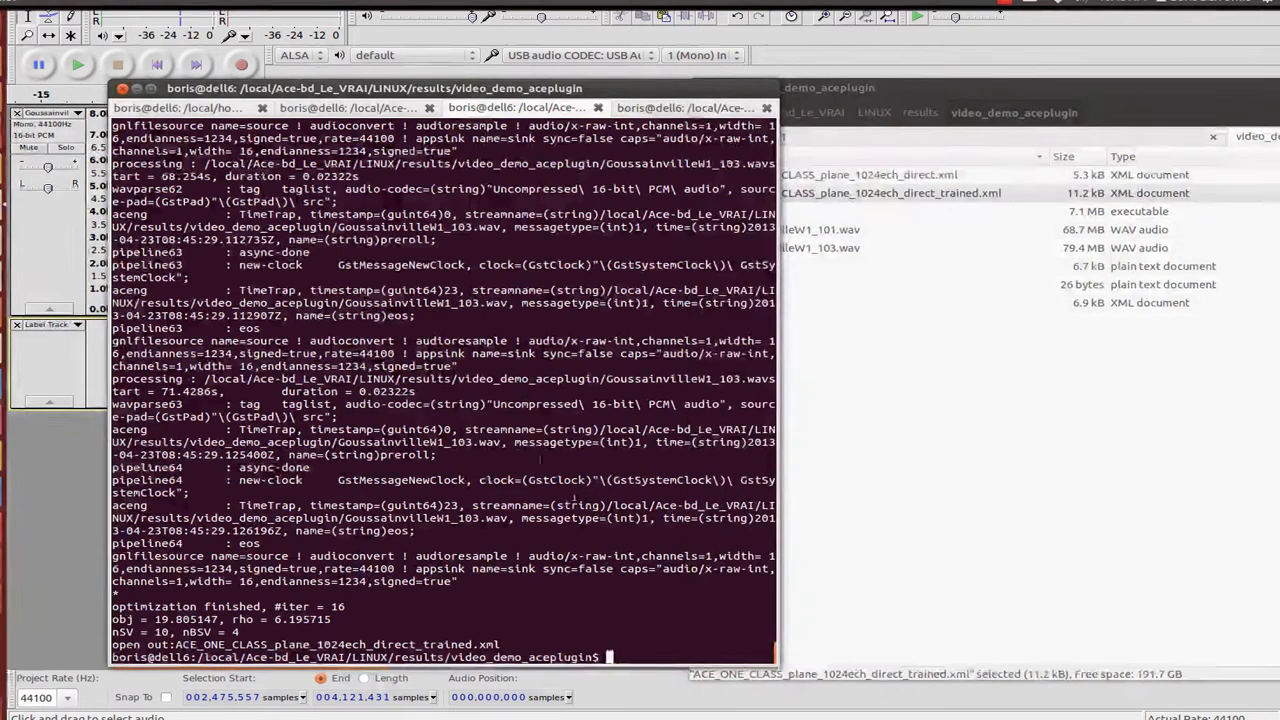
text(./aceplugin -x ACE_ONE_CLASS_plane_1024ech_direct_trained.xml)
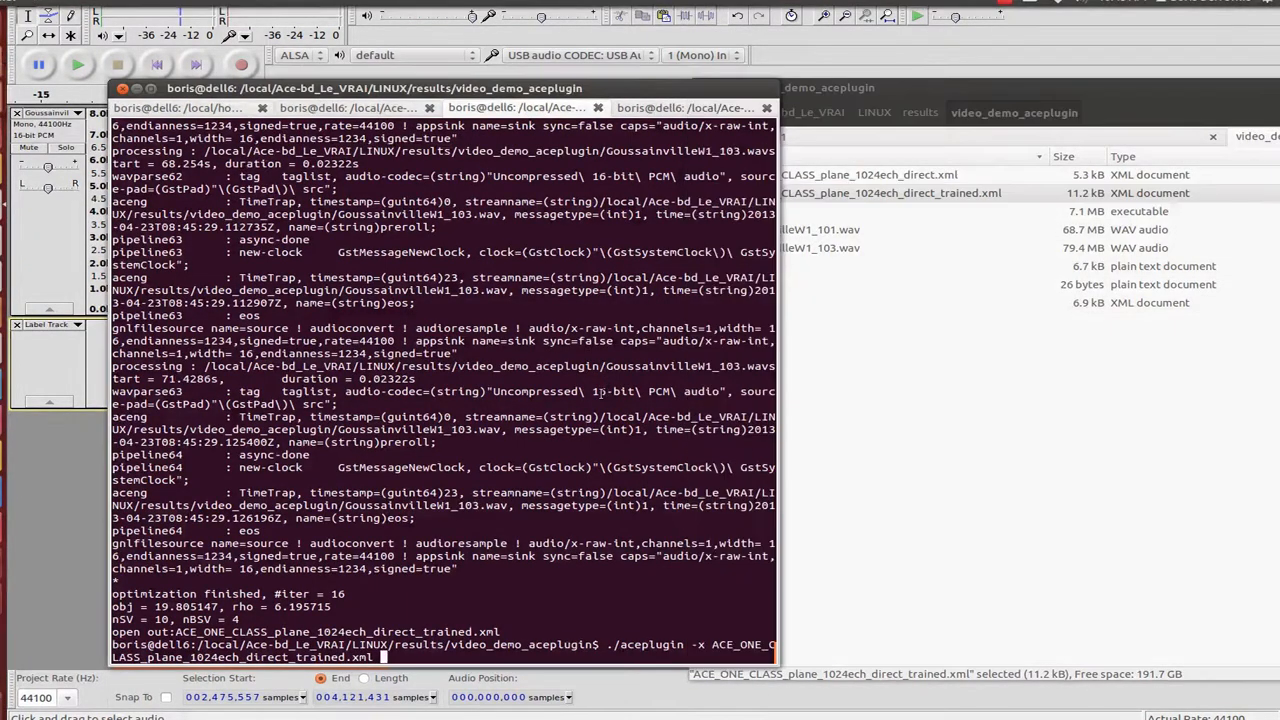
text(G)
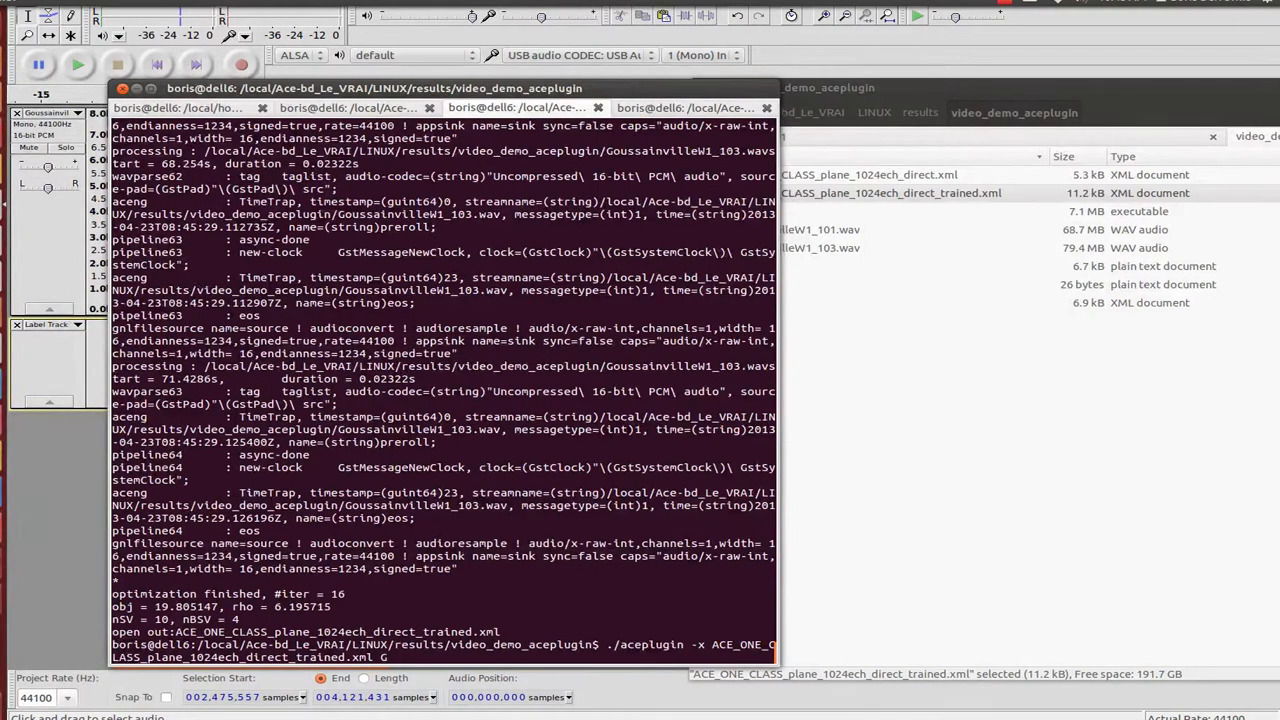
text(GoussainvilleW1_10)
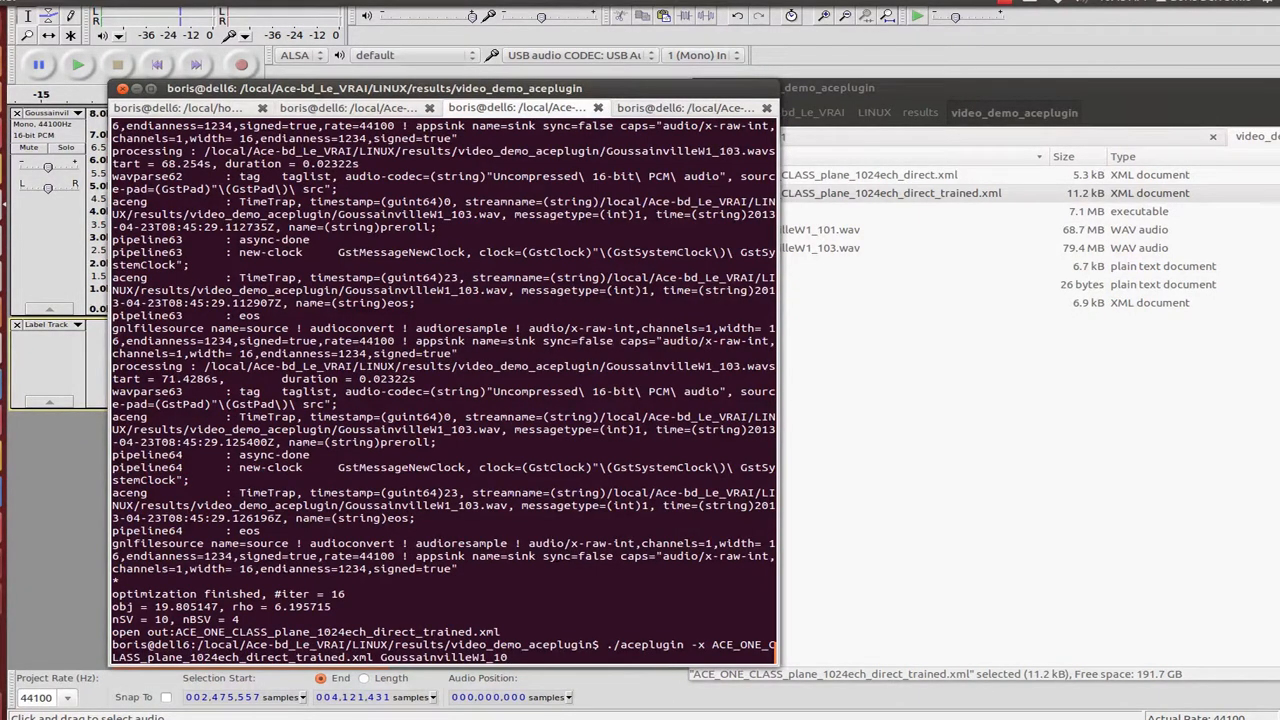
text(3.wav)
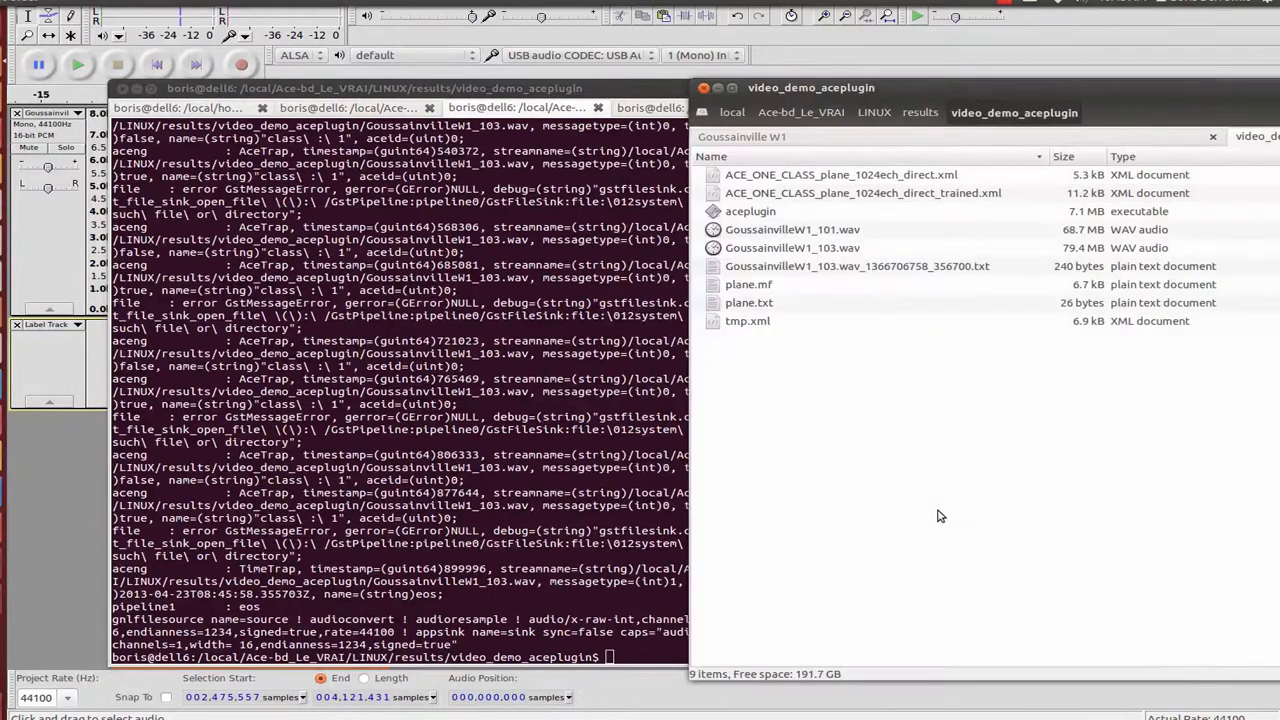
mouse_move(820, 404)
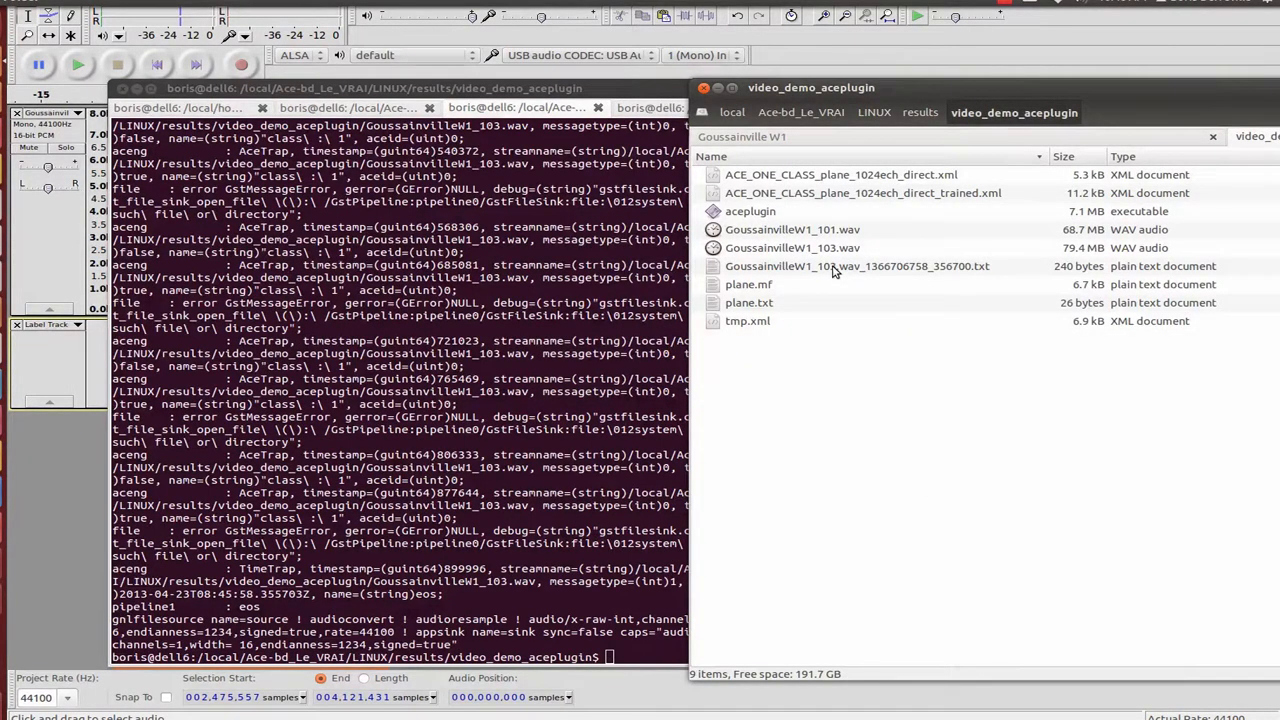
View the GoussainvilleW1_103 detection results file in gedit and highlight one detection line.
click(856, 266)
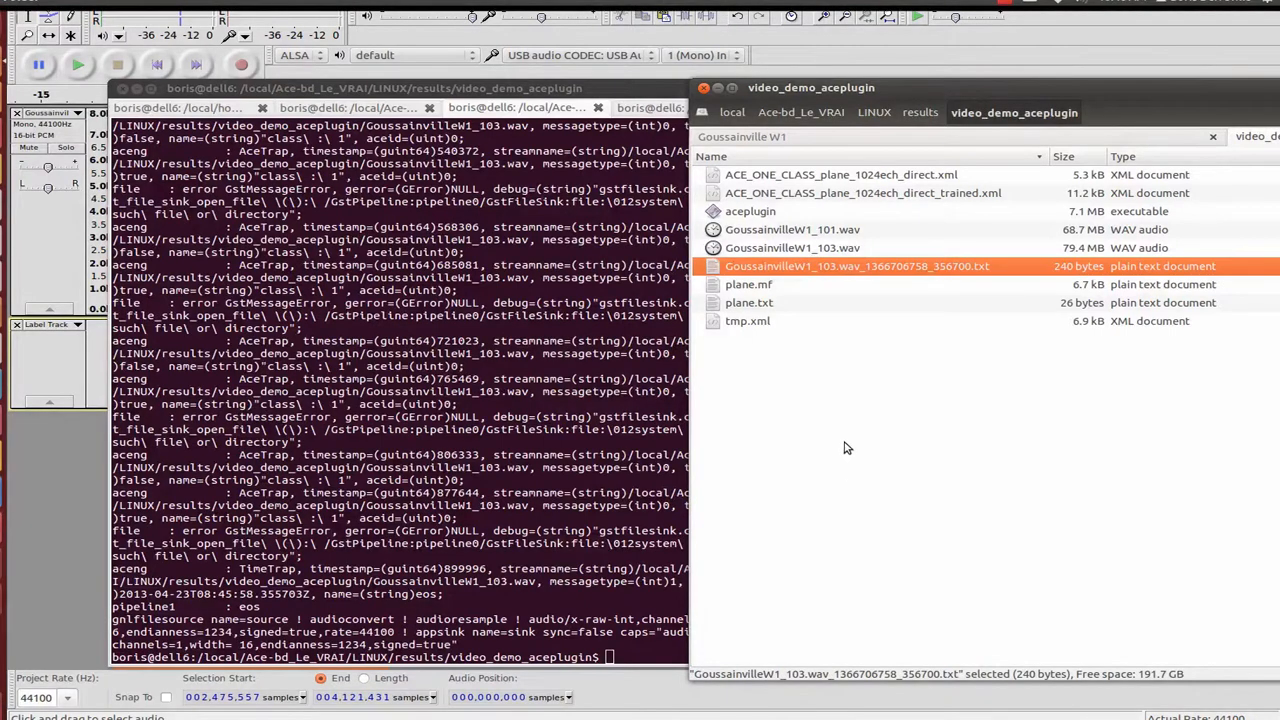
double_click(856, 266)
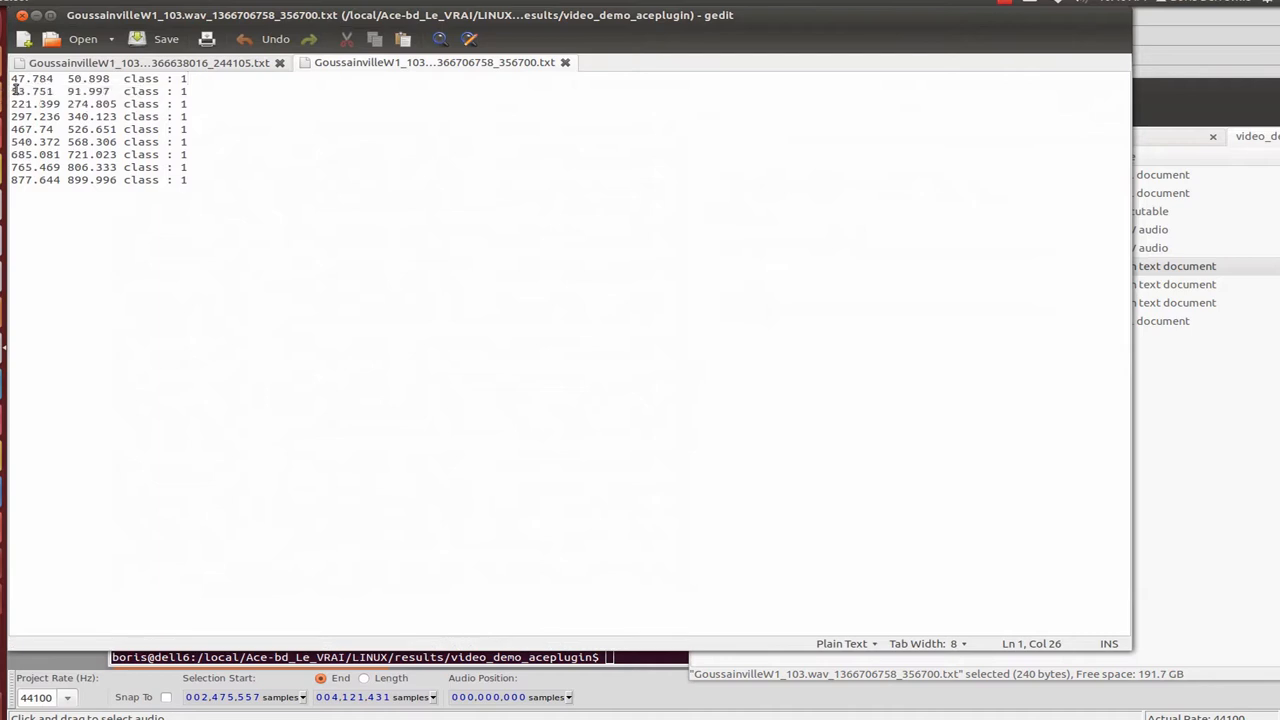
triple_click(90, 104)
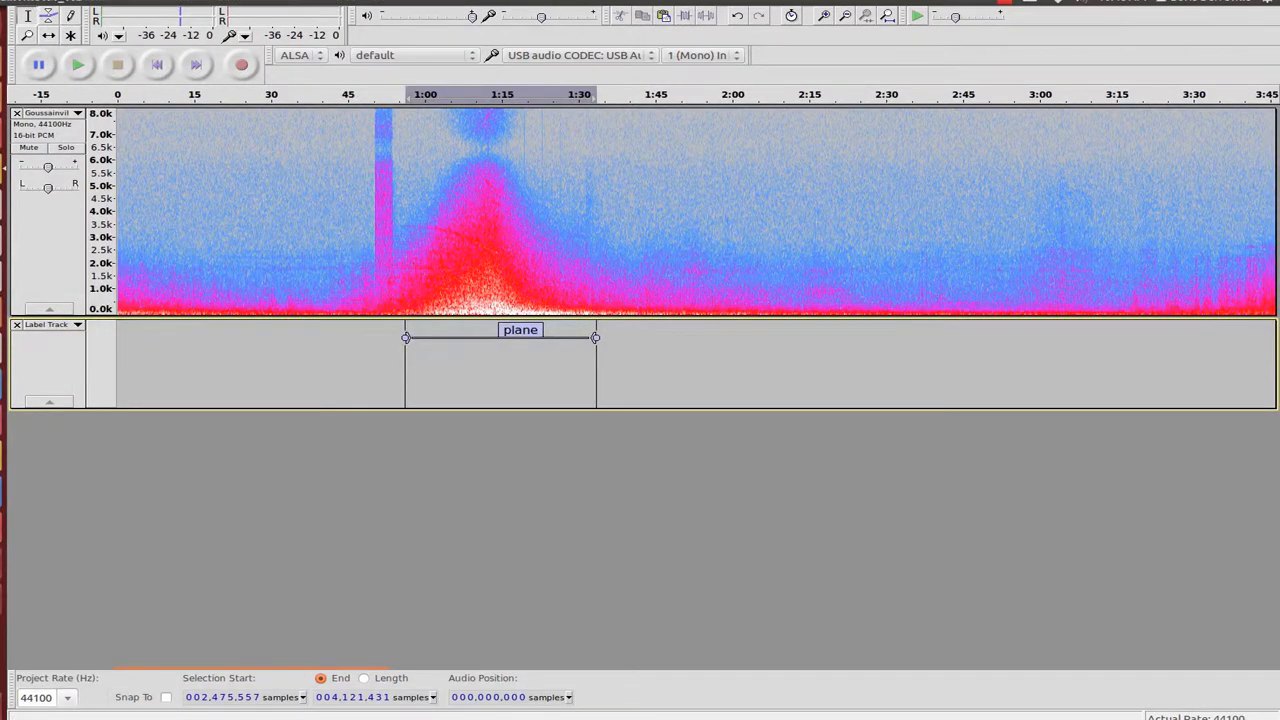
Import the GoussainvilleW1_103 results file as a new 'class : 1' label track.
click(30, 4)
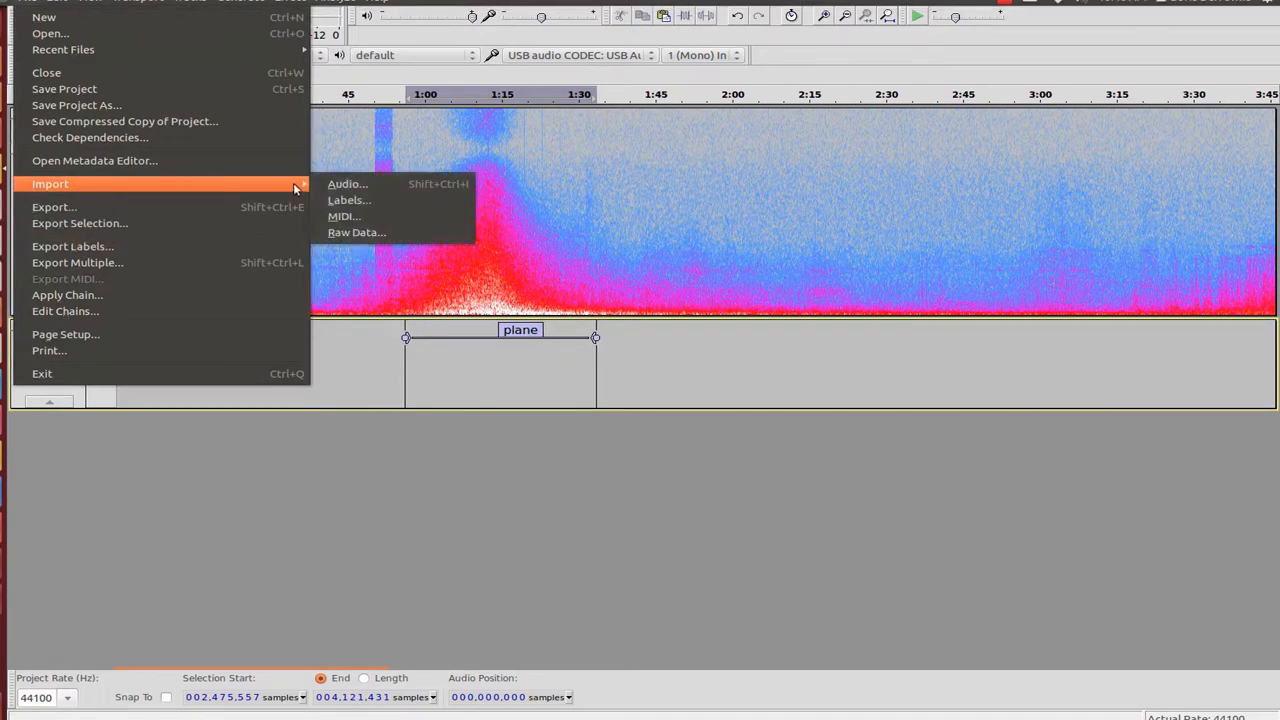
click(348, 200)
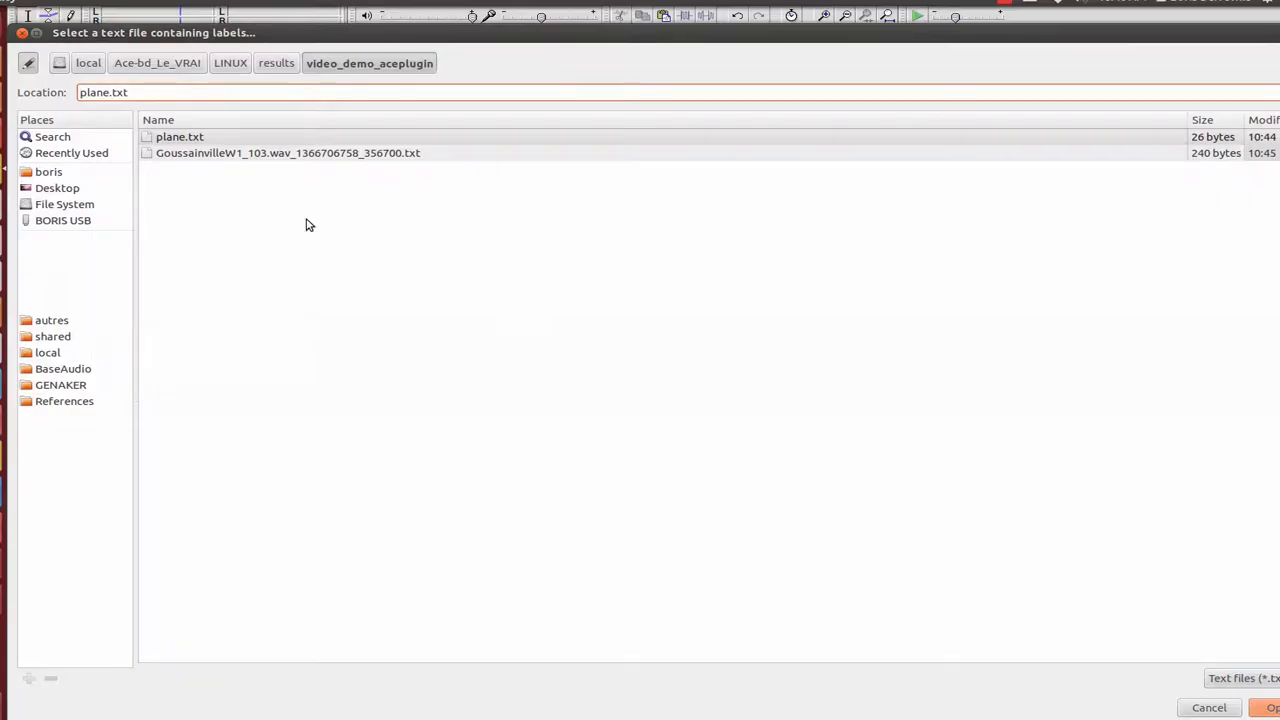
click(1270, 708)
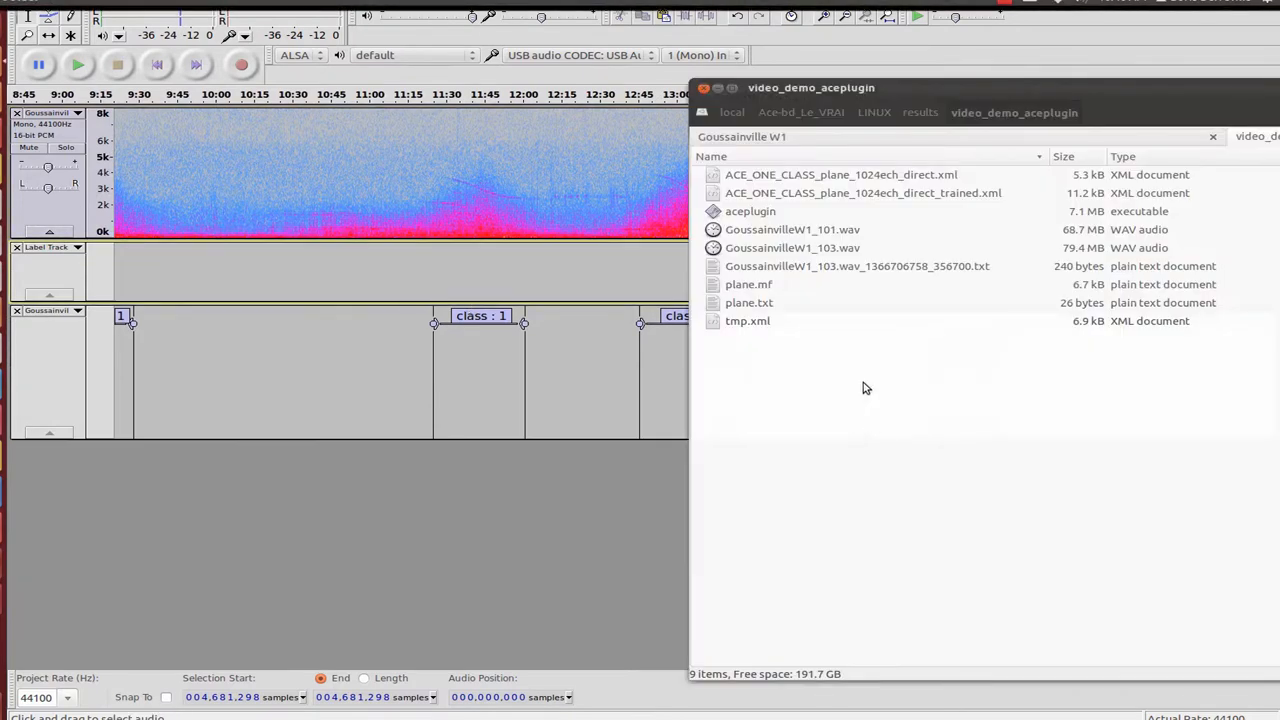
Load GoussainvilleW1_101.wav in Audacity and rerun aceplugin detection on it with the trained XML.
click(792, 228)
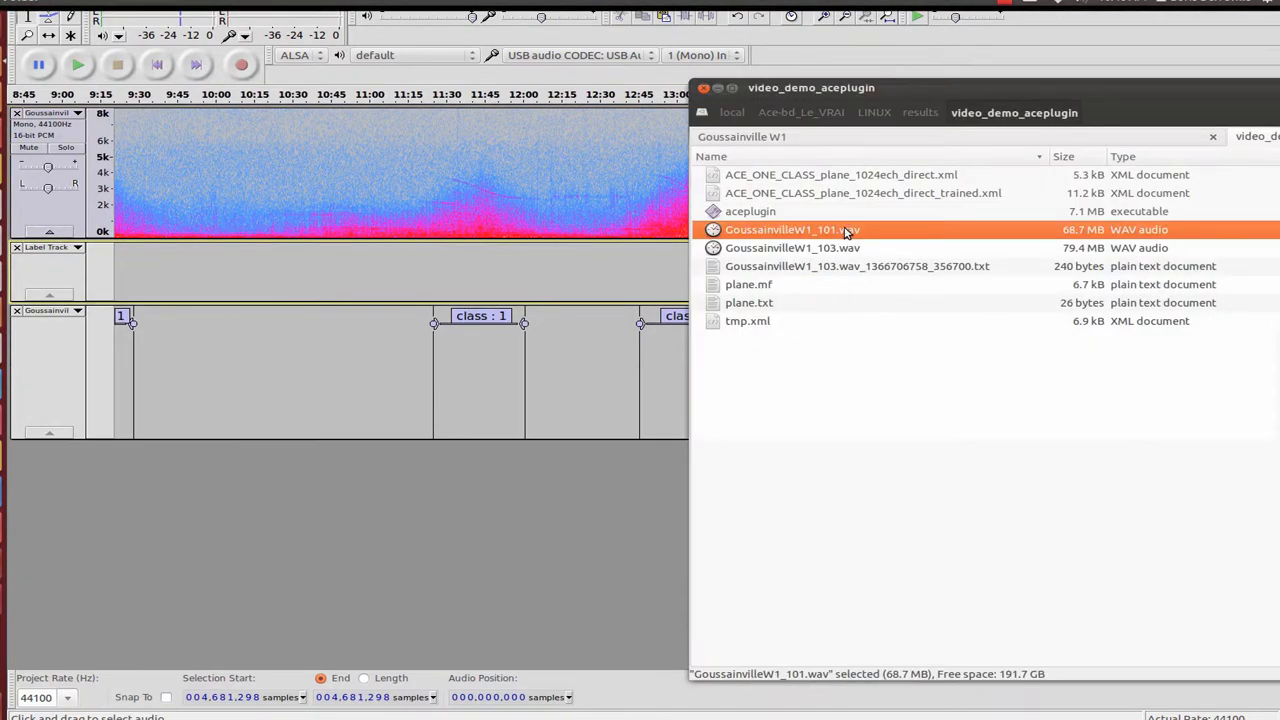
double_click(792, 228)
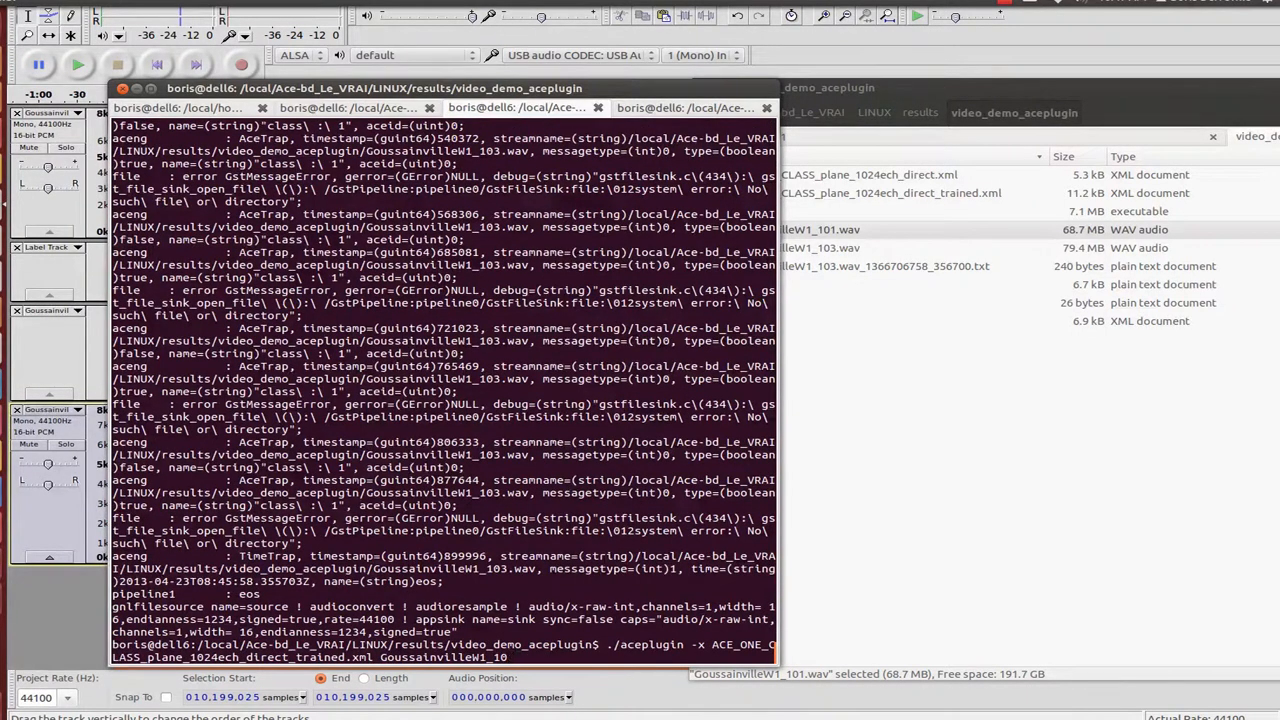
text(_101.wav)
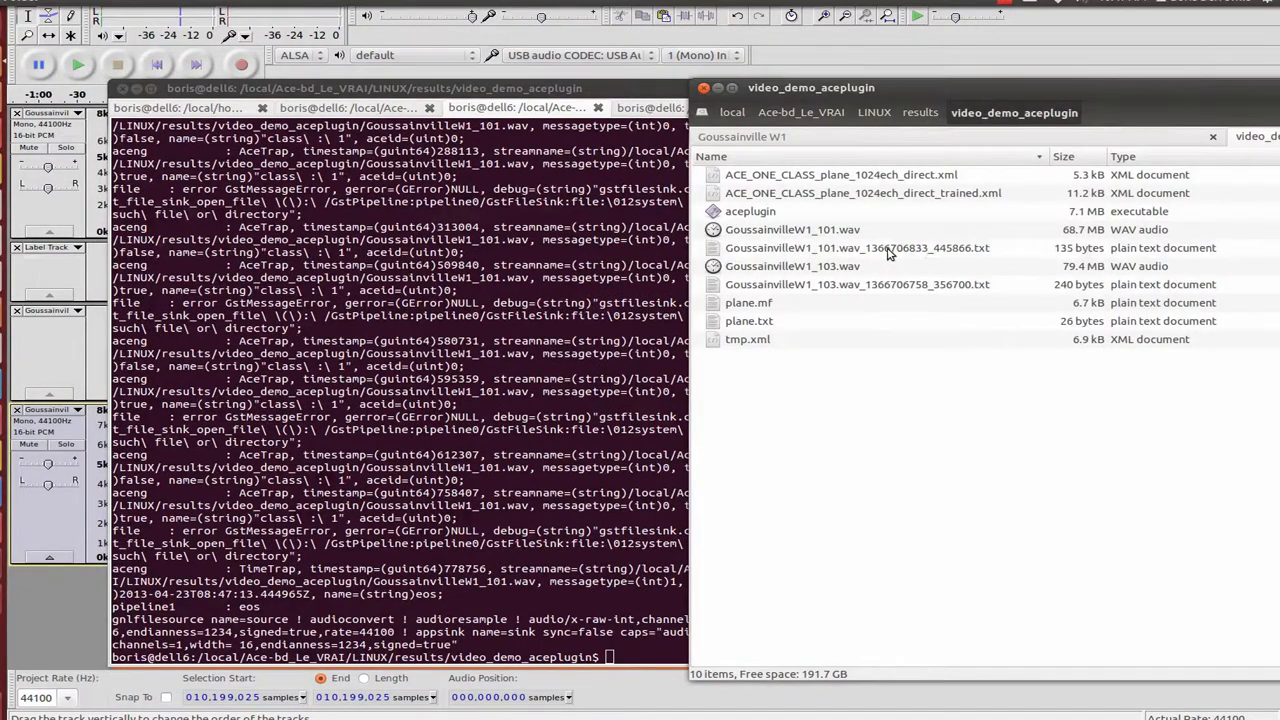
mouse_move(856, 268)
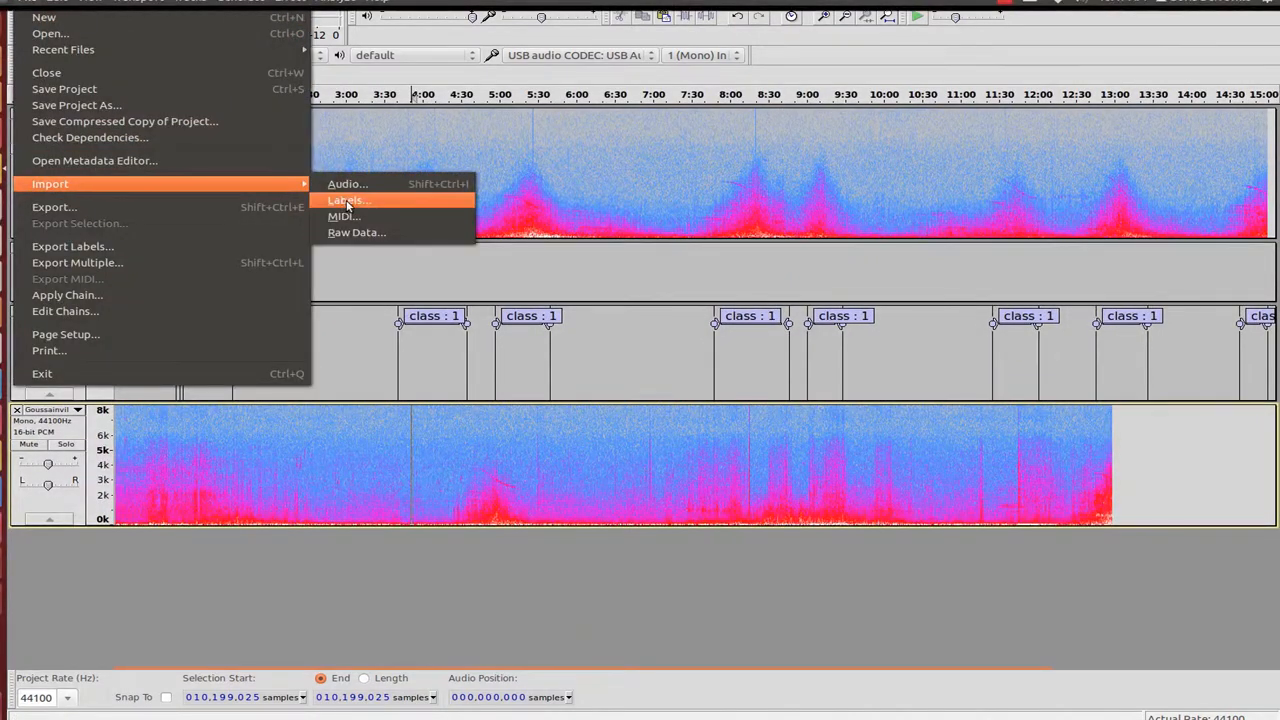
Import the GoussainvilleW1_101 results file as its own 'class : 1' label track.
click(348, 200)
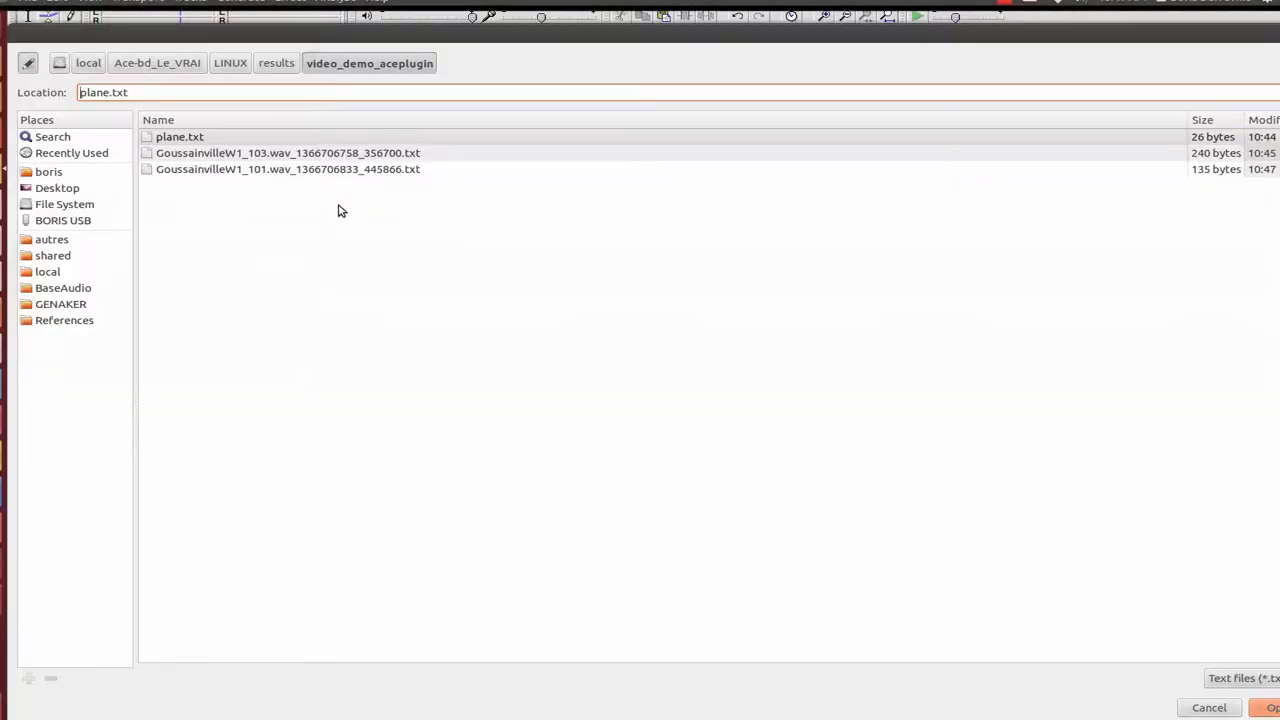
click(288, 168)
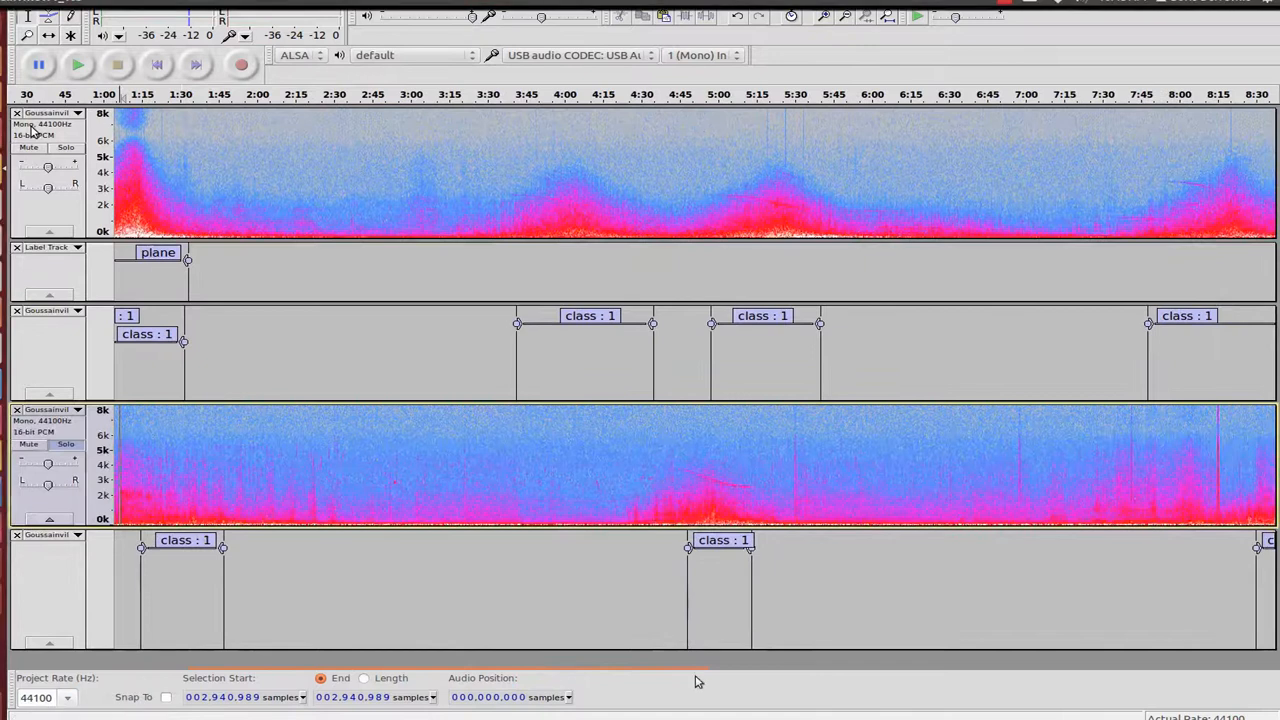
Scroll the timeline right and start playback of both recordings from around 12:45.
scroll(right, 3)
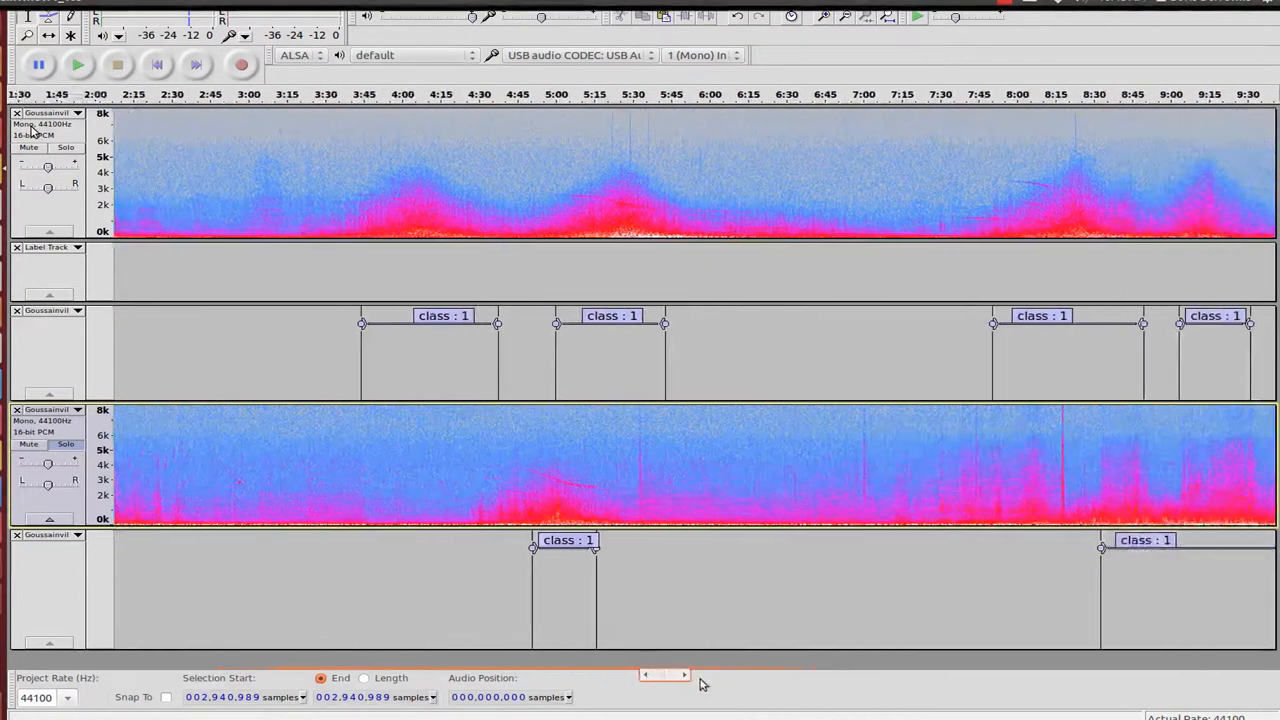
scroll(right, 3)
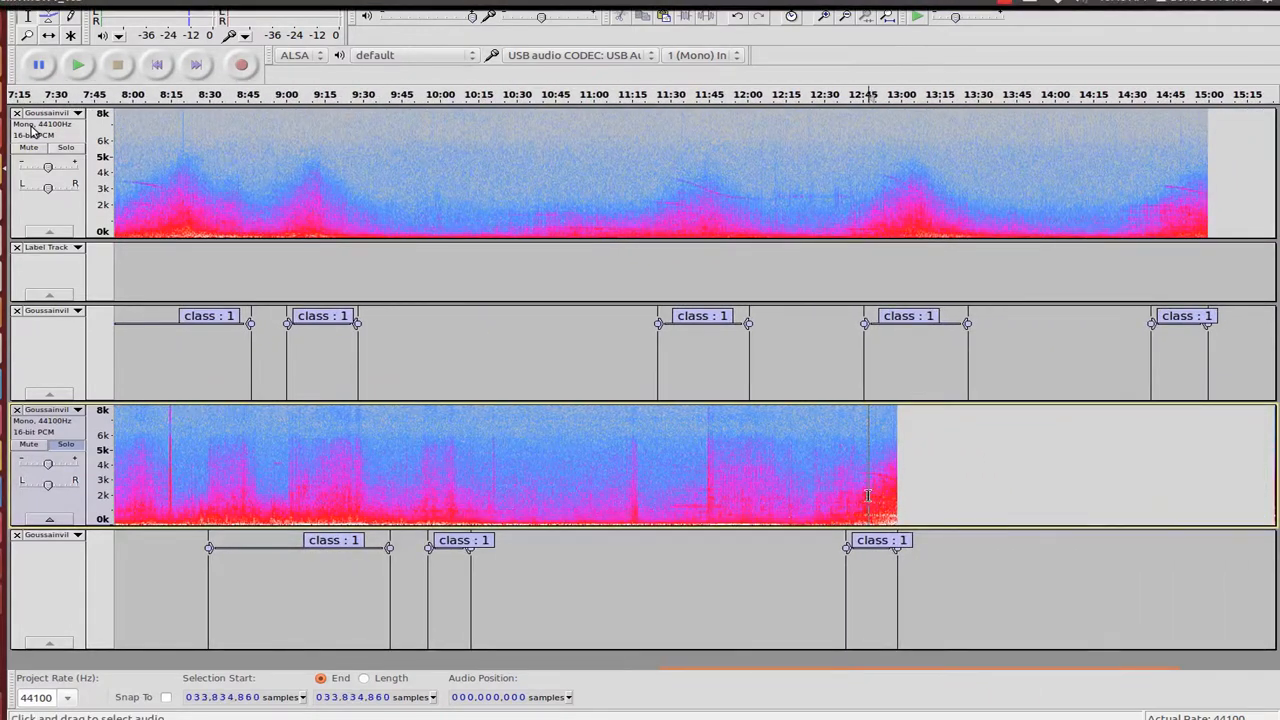
click(78, 64)
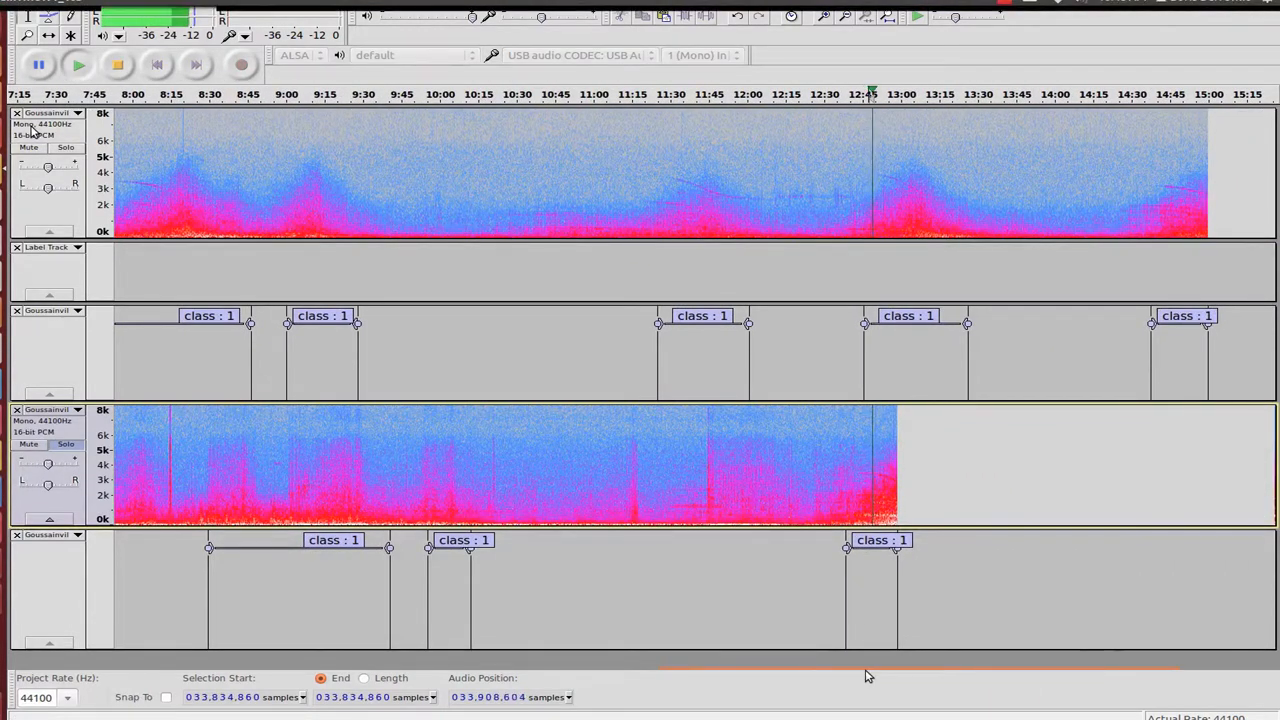